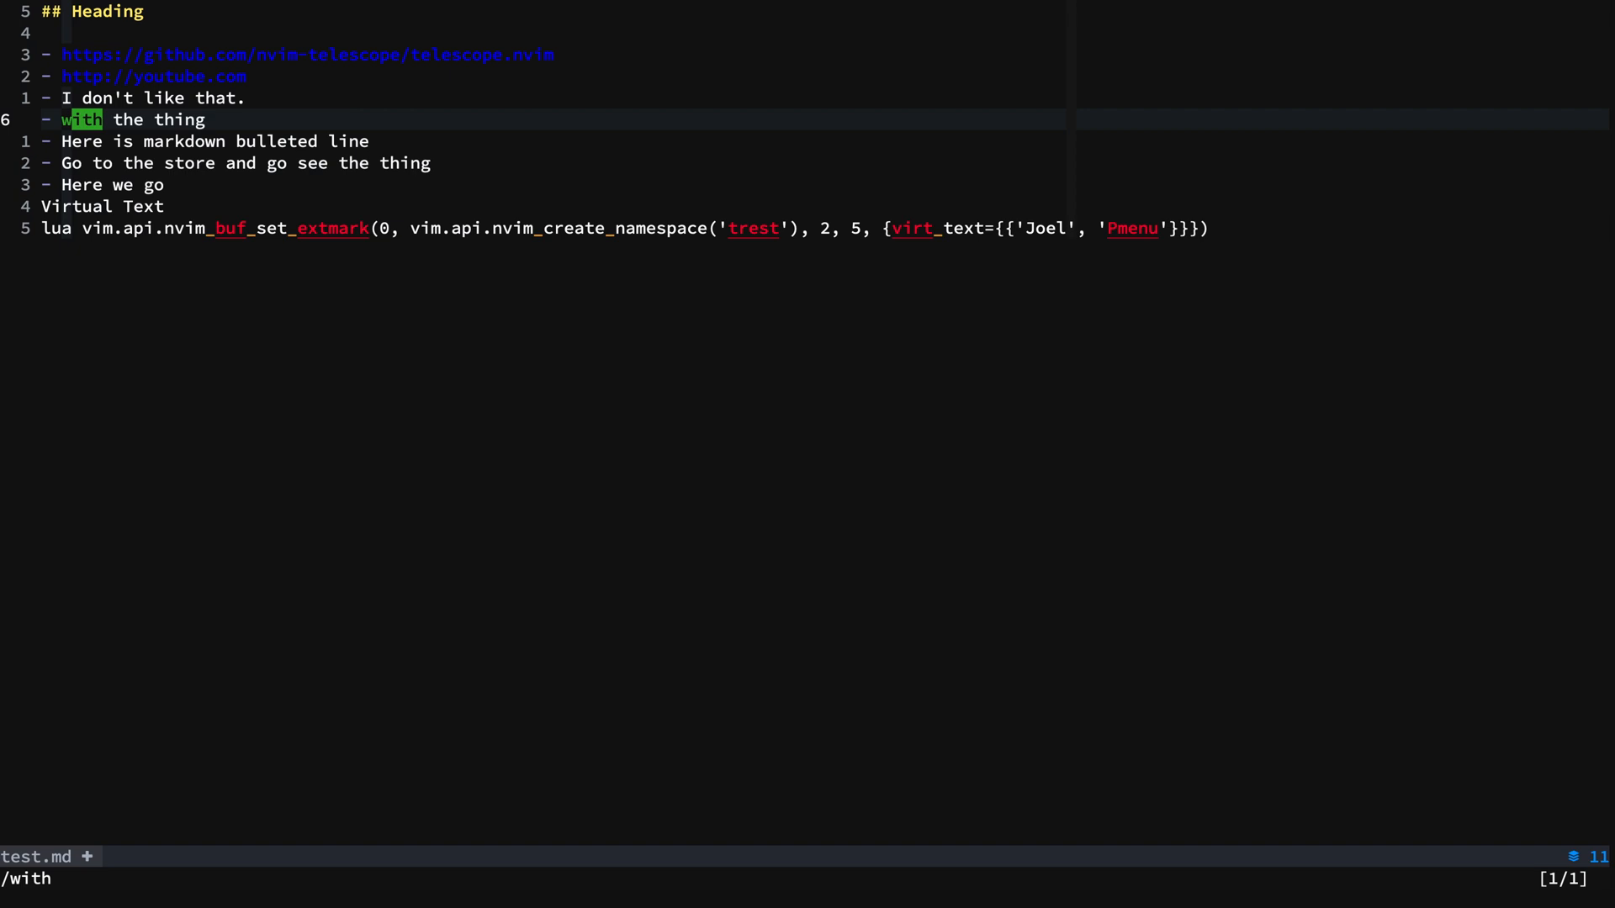
# Step: Add the bullet text 'Go do the thing' in test.md, then undo the edit
pyautogui.write('Go do the thing')
pyautogui.click(126, 879)
pyautogui.write('/store')
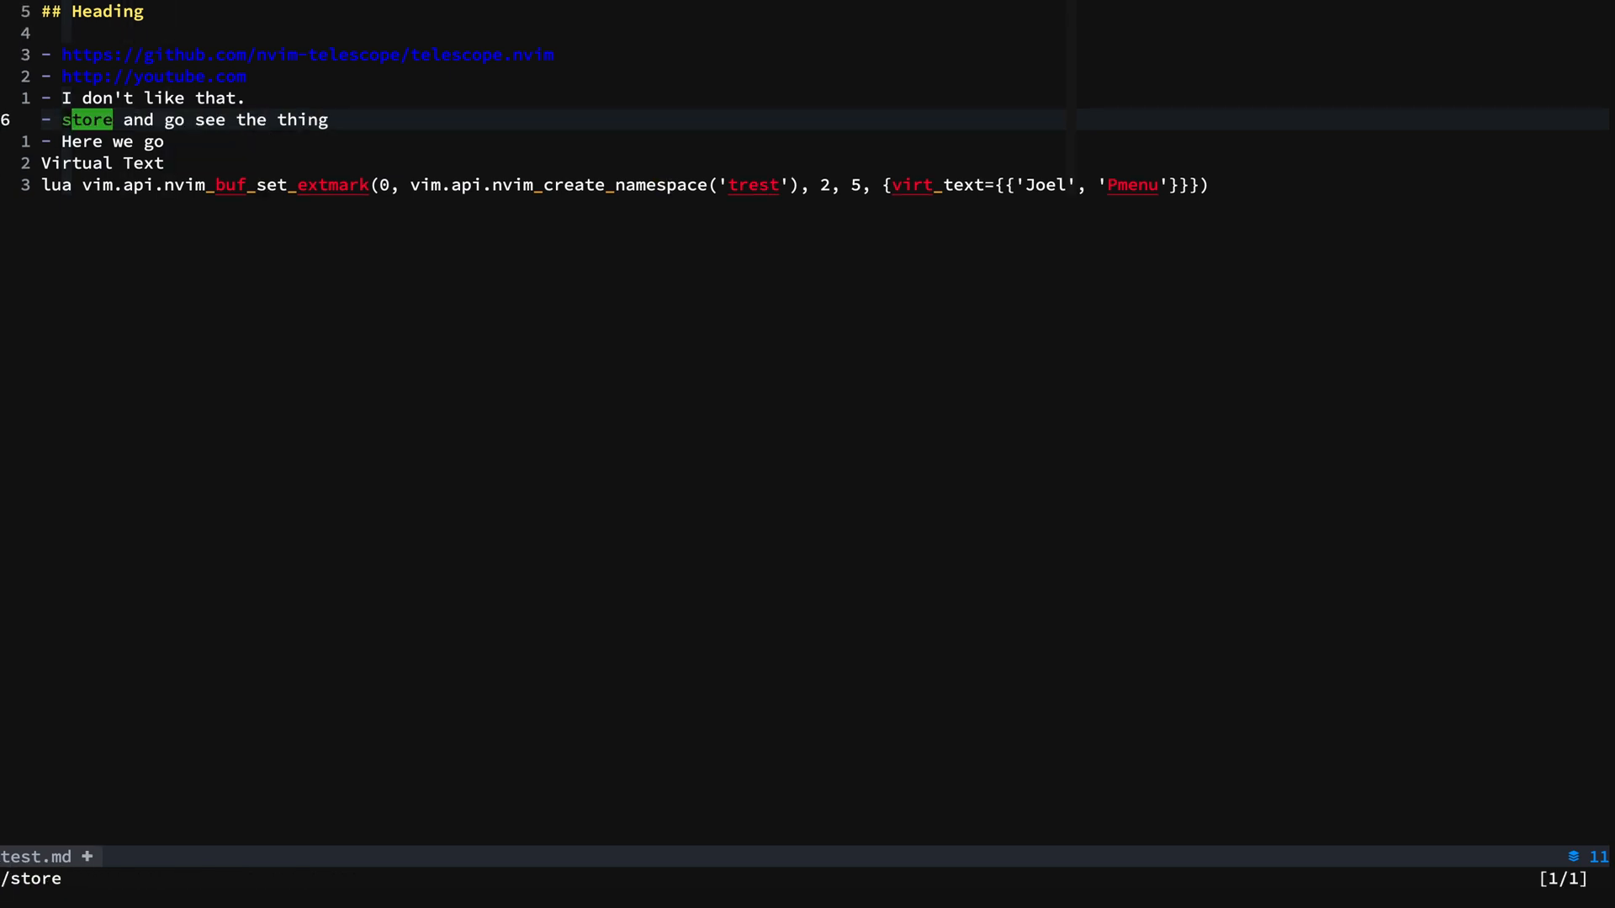
pyautogui.press('u')
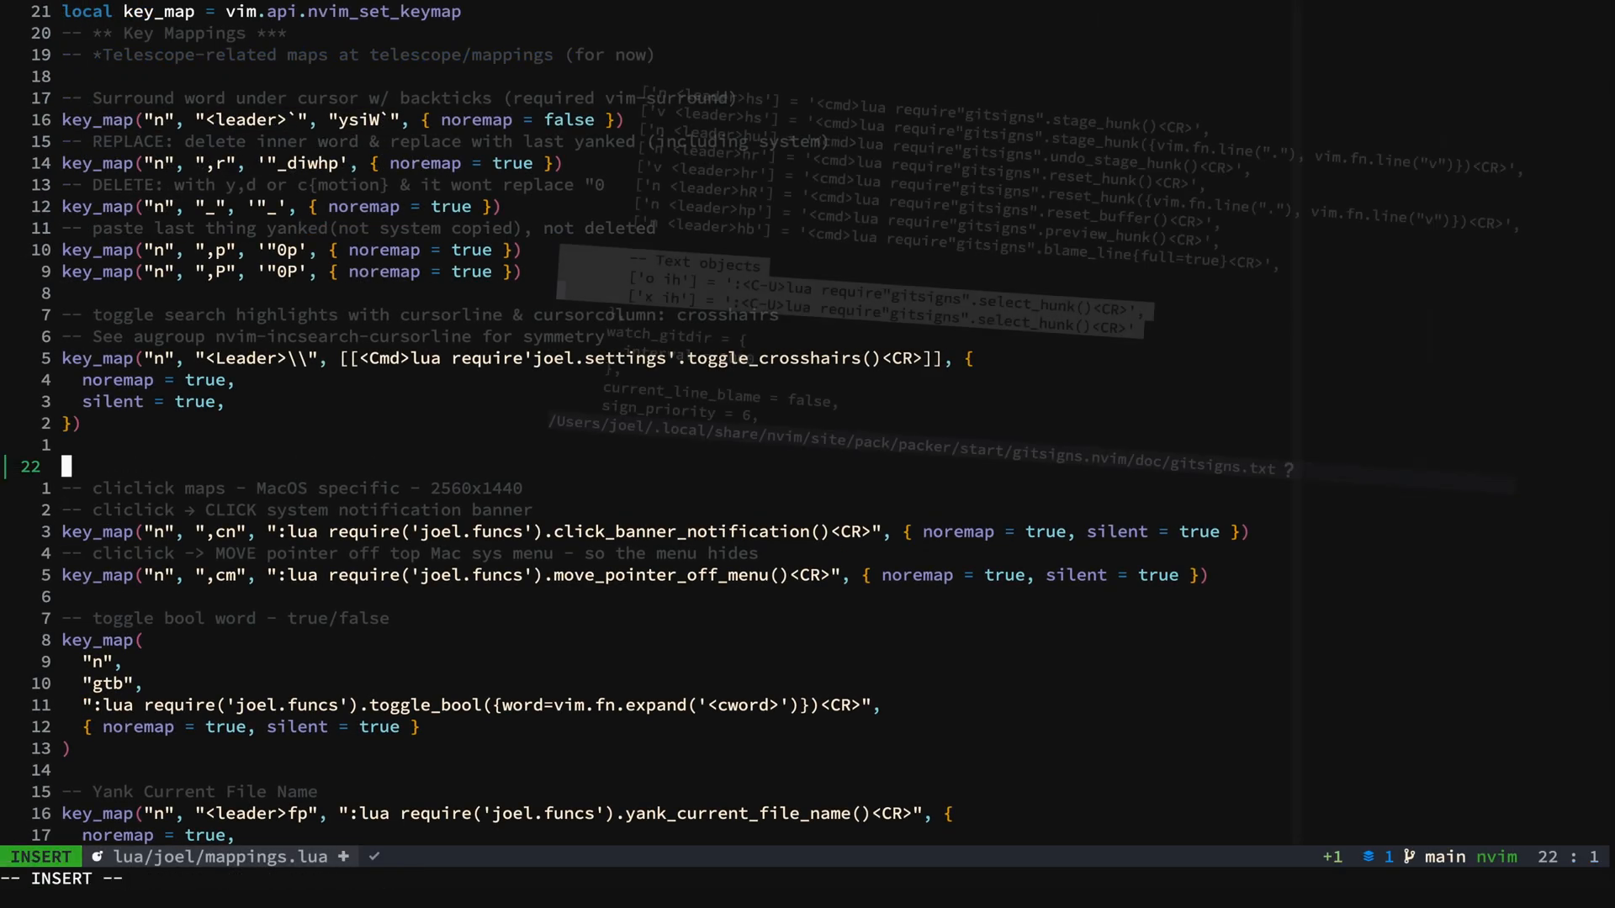
# Step: Enter 'L' and 'telescope' while editing lua/joel/mappings.lua
pyautogui.write('Line one')
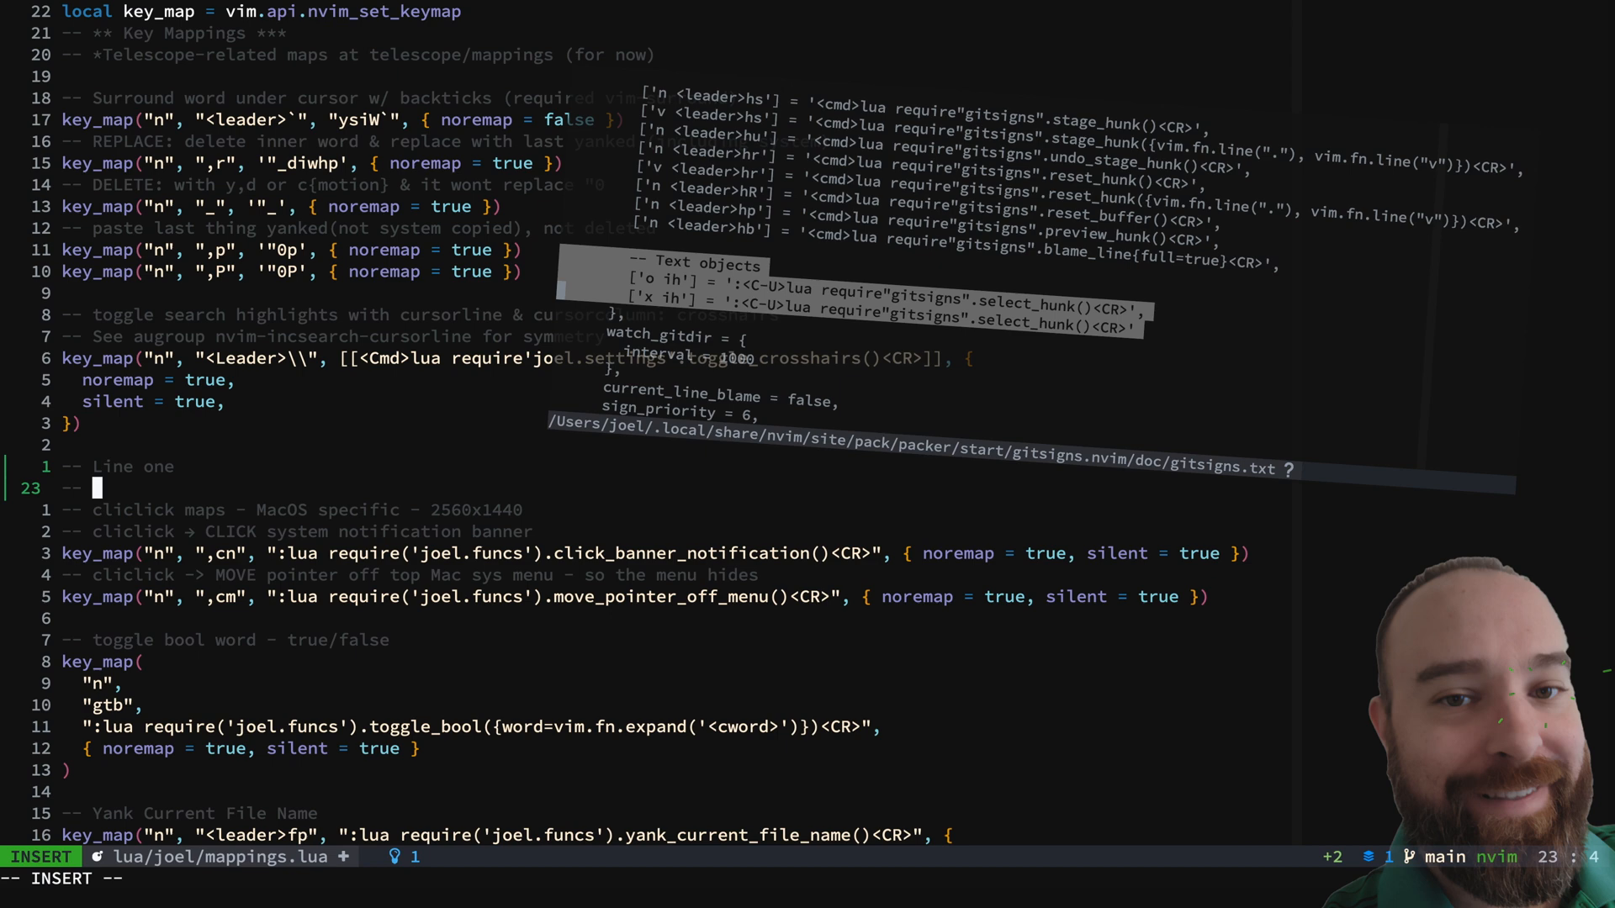
pyautogui.write('telescope')
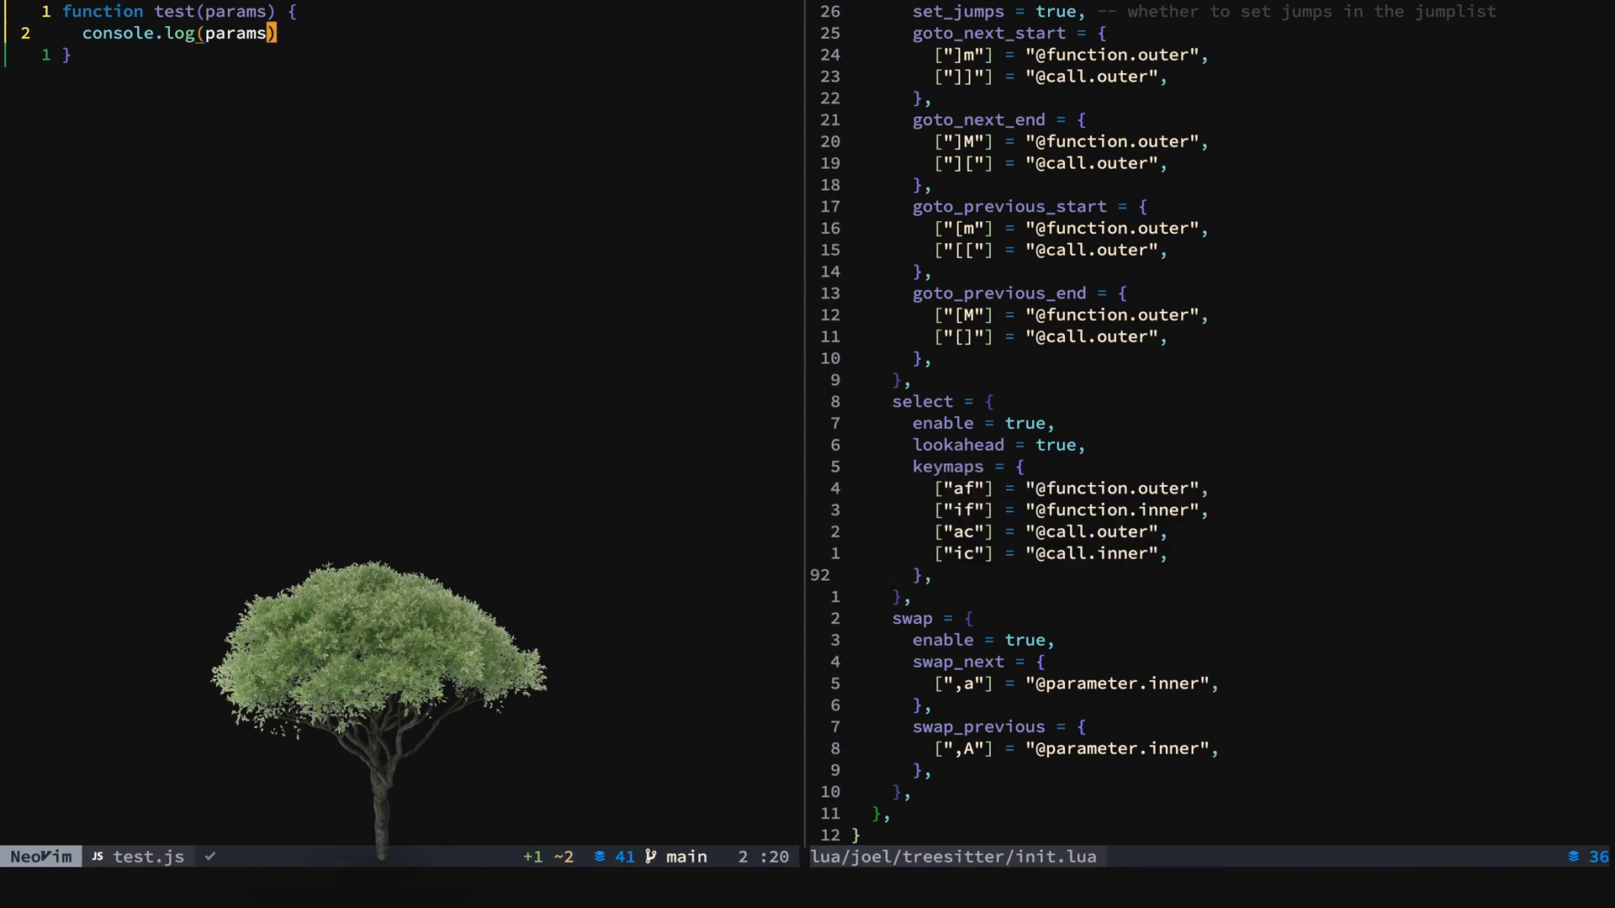
# Step: Select the test function's body with vif, then the whole function with vaf, and yank it with yaf
pyautogui.write('vif')
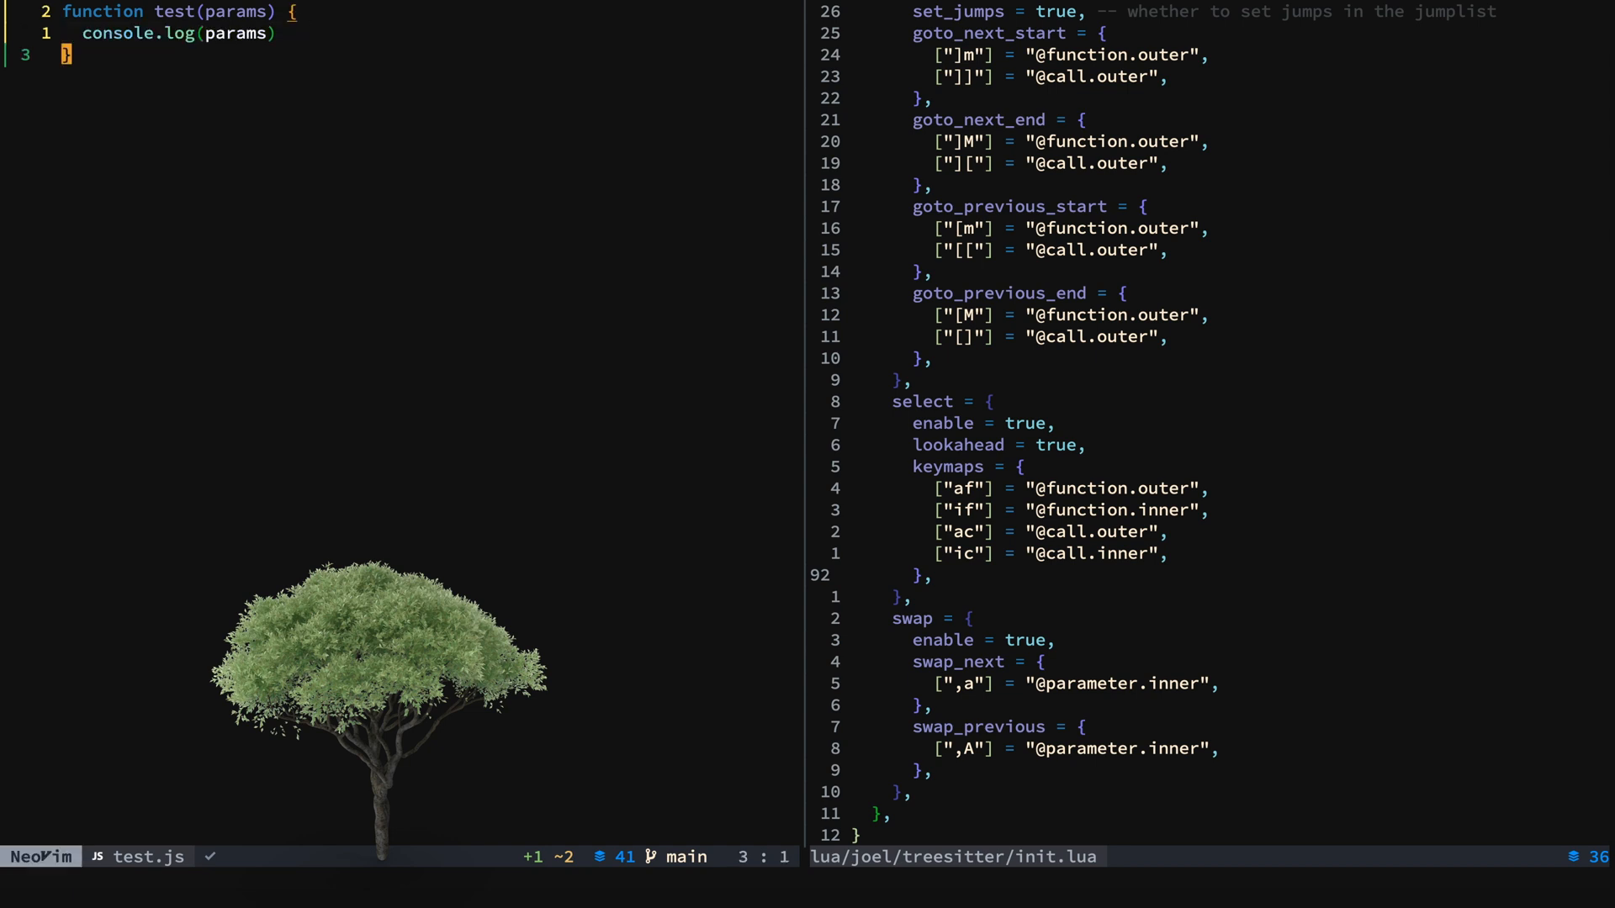
pyautogui.press('v')
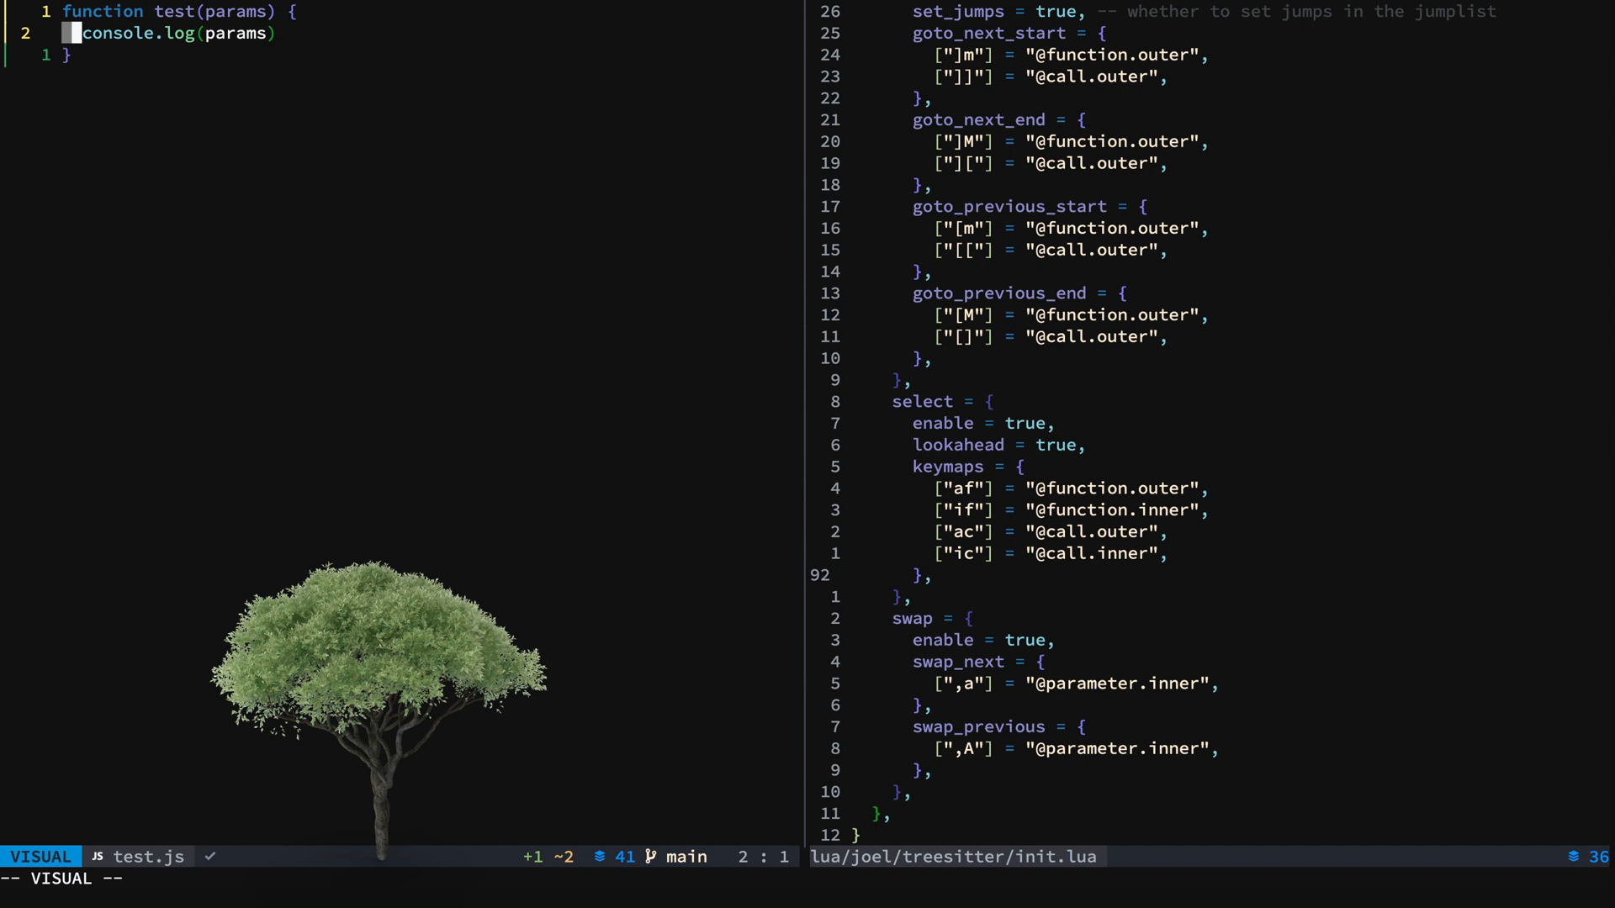
pyautogui.write('vaf')
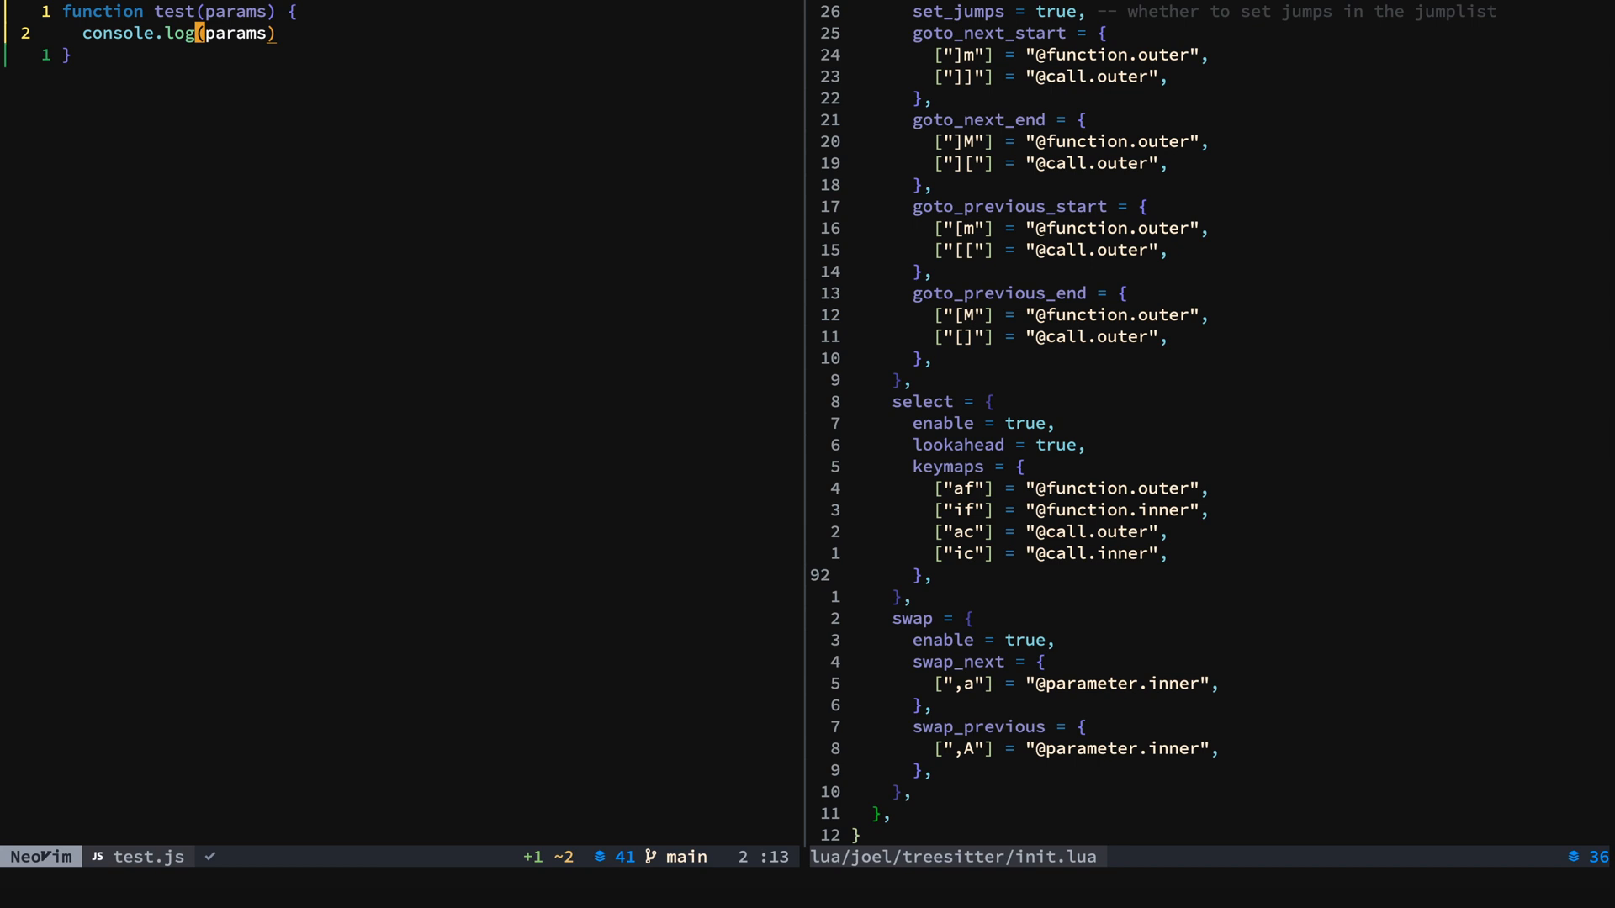
pyautogui.write('yaf')
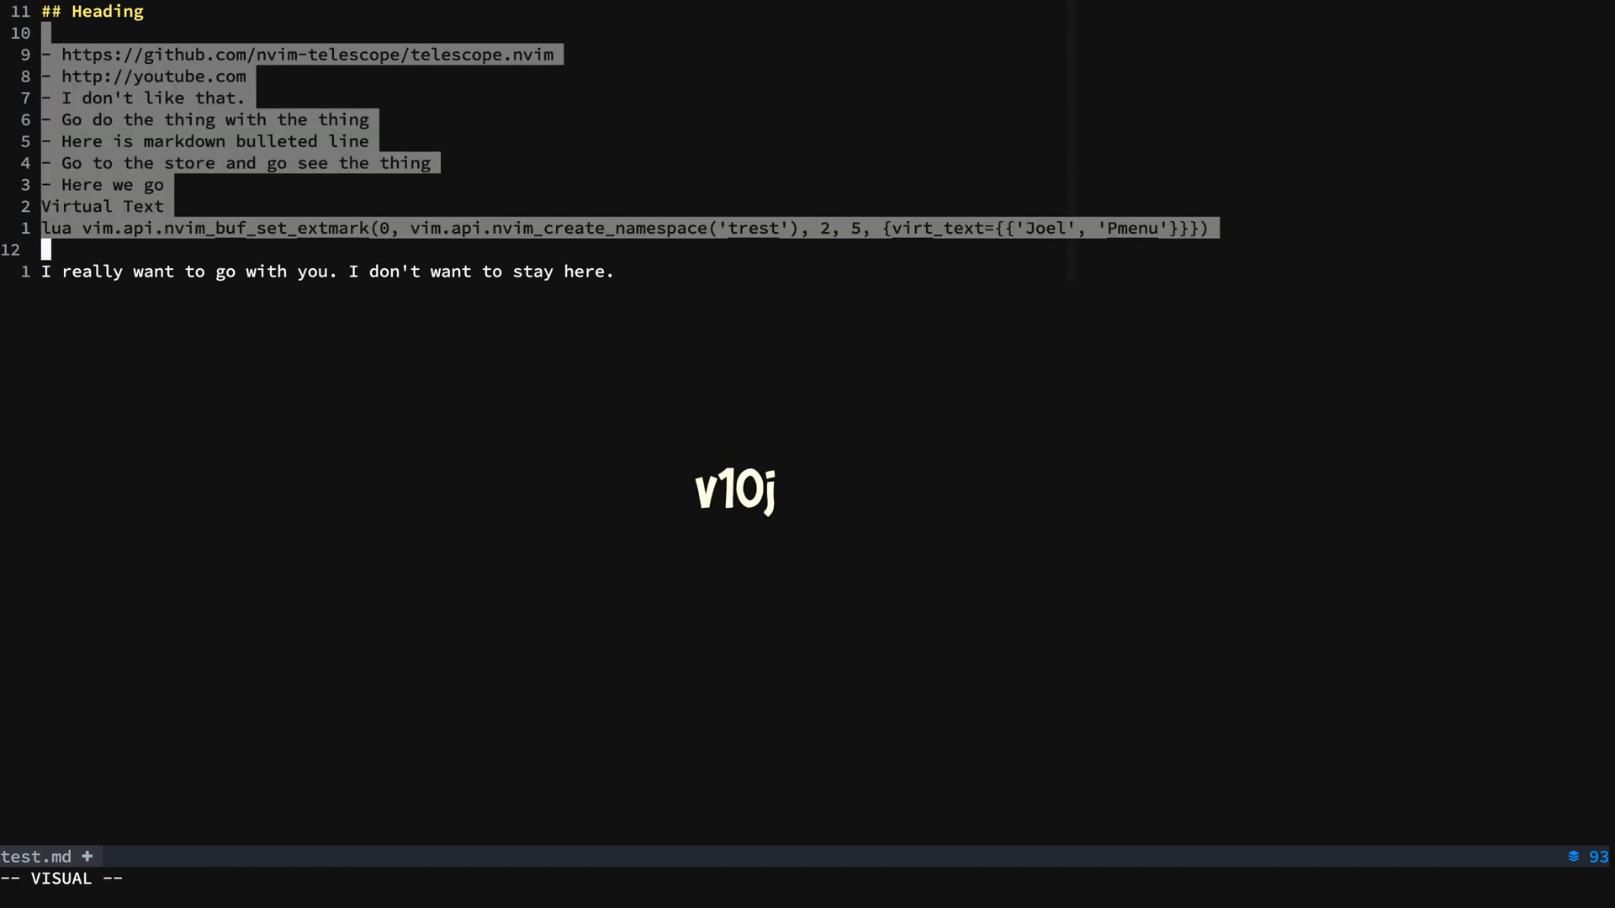
# Step: Cancel the multi-line visual selection in test.md, leaving the text unchanged
pyautogui.press('Escape')
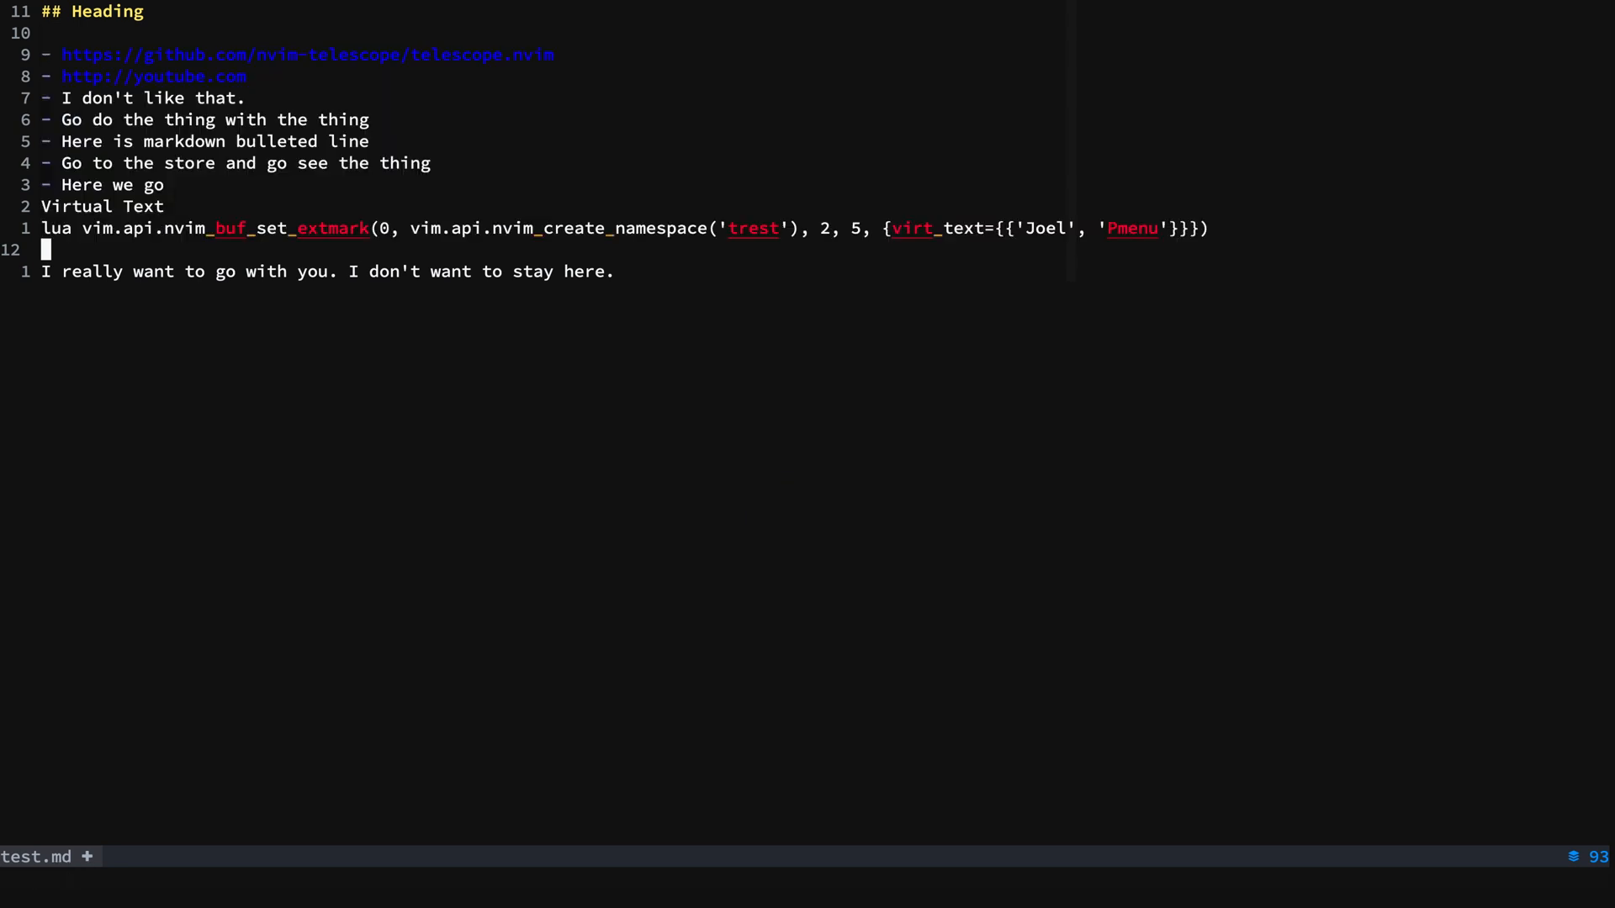